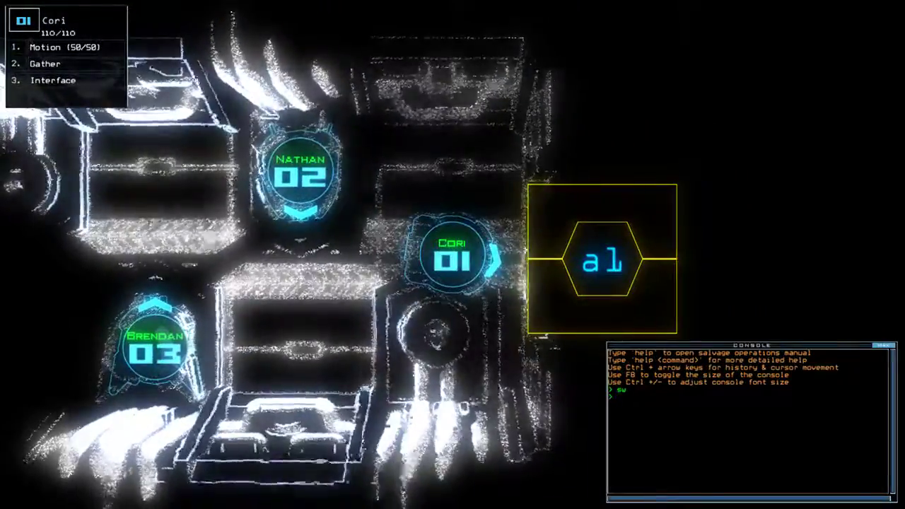
# - Check the derelict's status, open airlock a1 to begin, and run remote power on r2
pyautogui.write('status')
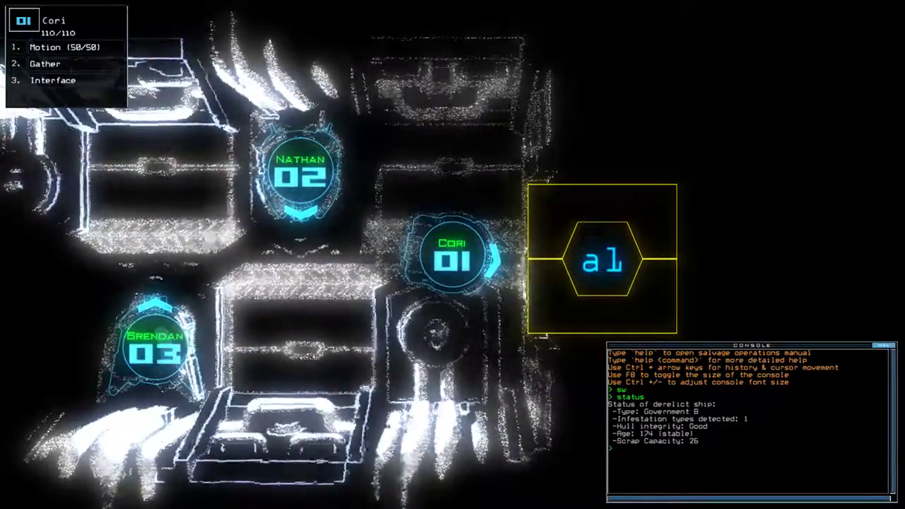
pyautogui.write('a1')
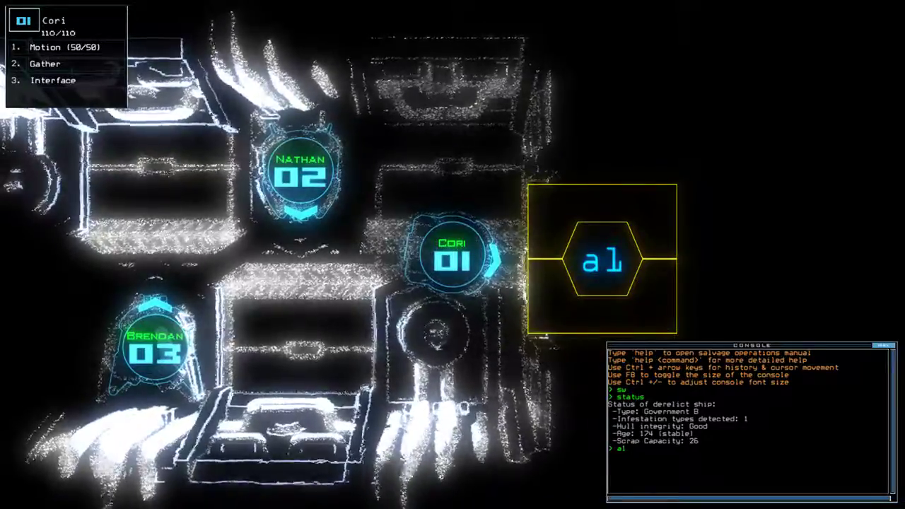
pyautogui.press('enter')
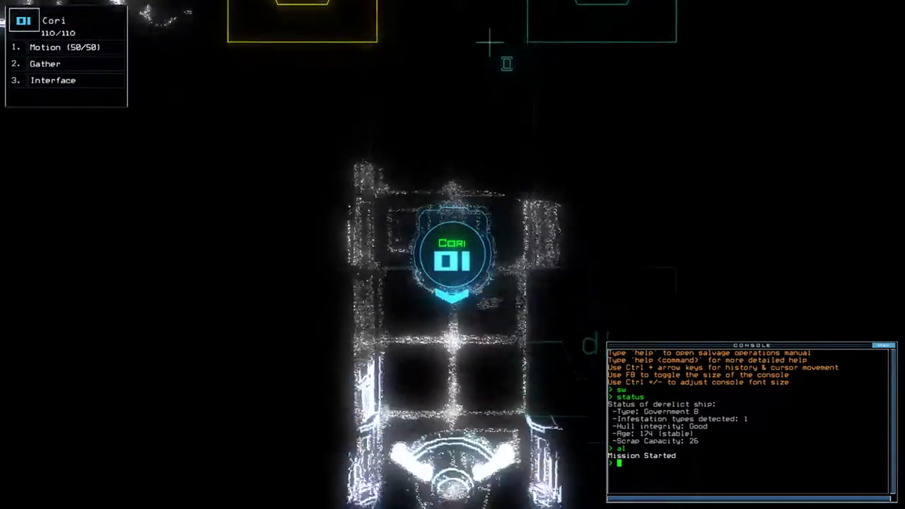
pyautogui.write('remote r2')
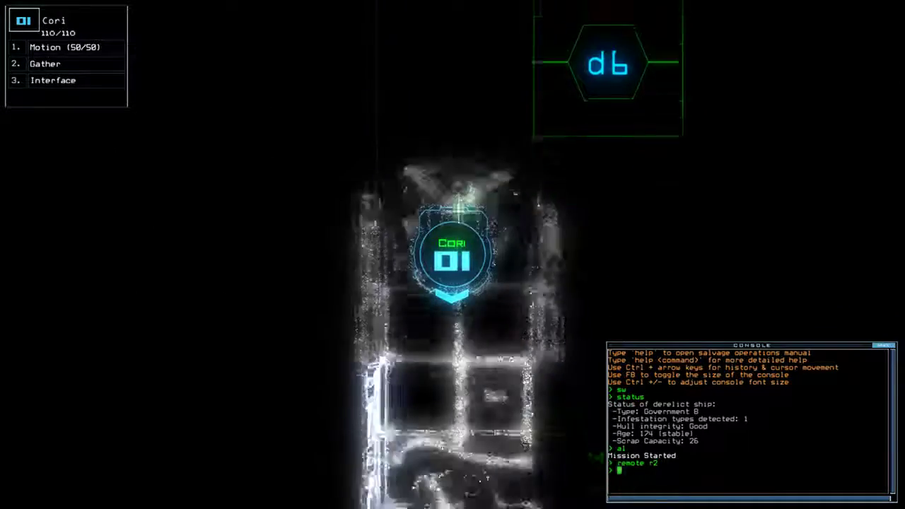
pyautogui.write('motion')
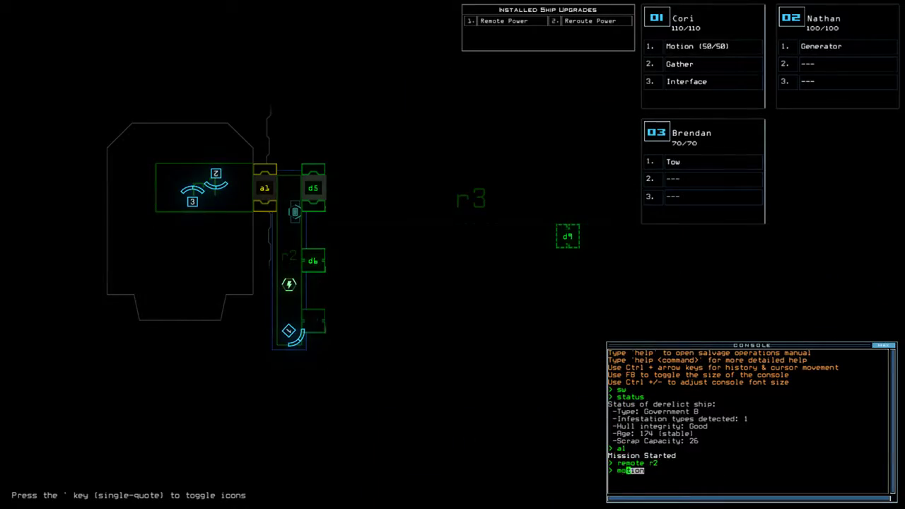
# - Run motion sweeps and gather scrap twice with drone 01, revealing room r3
pyautogui.press('enter')
pyautogui.write('g')
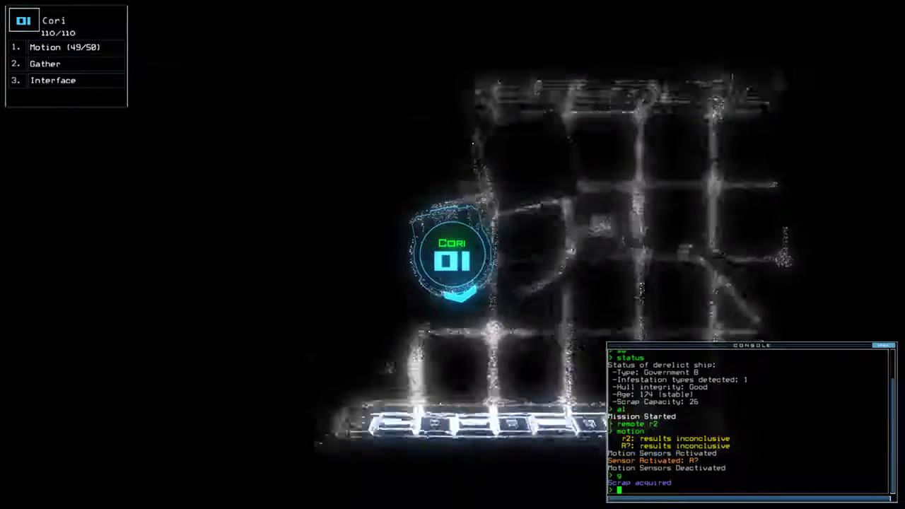
pyautogui.click(46, 64)
pyautogui.write('d9 d')
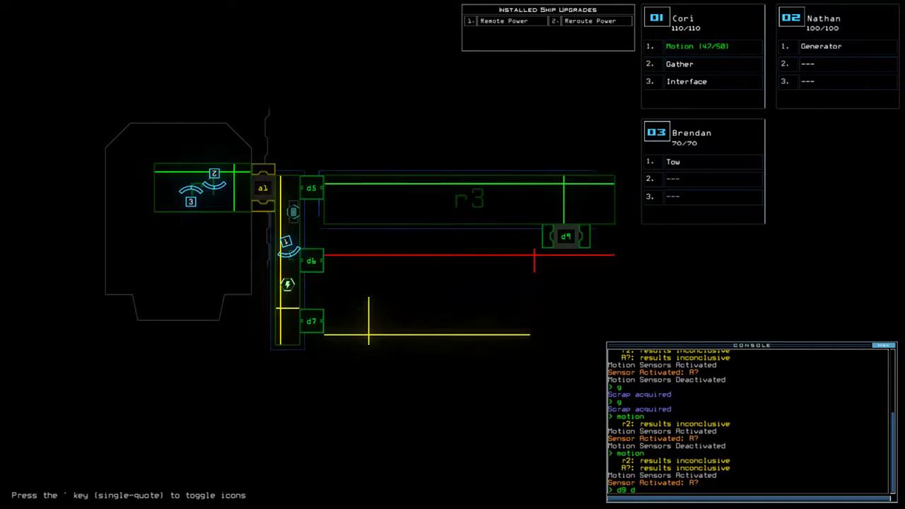
# - Operate doors d9, d6 and d7 and gather two scraps, revealing rooms r4 and r5
pyautogui.write('6')
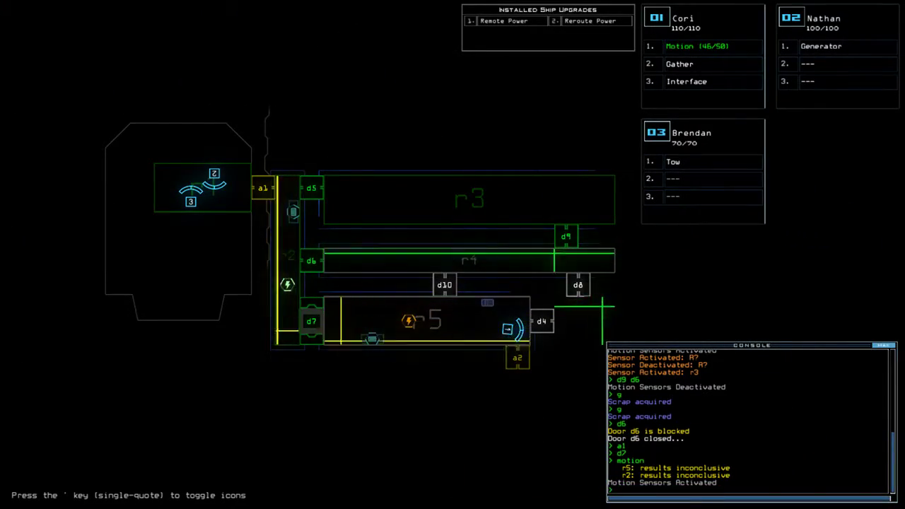
# - Open door d4, close two doors, find no fuel, and find drone 01's interface disabled
pyautogui.write('sr r2')
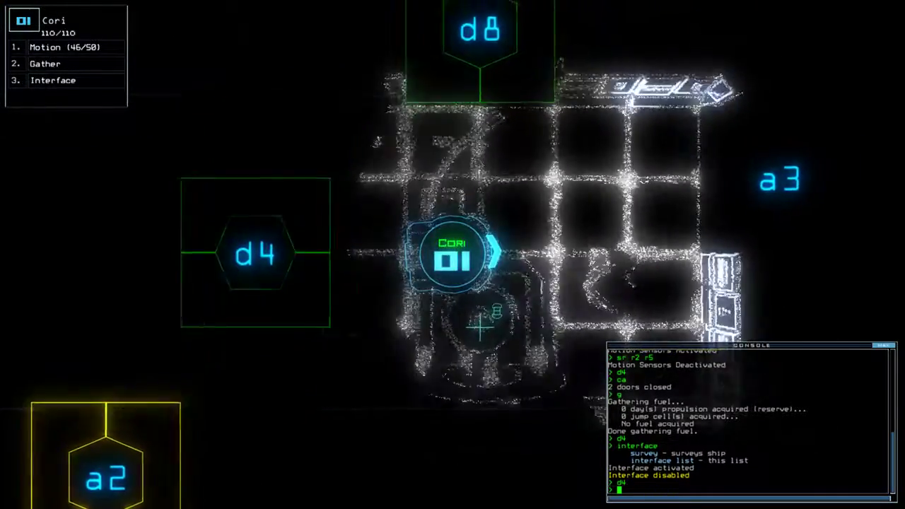
# - Re-dock the boarding ship at a1 and shipscan, flagging new items in r3; try rerouting to r4
pyautogui.press("'")
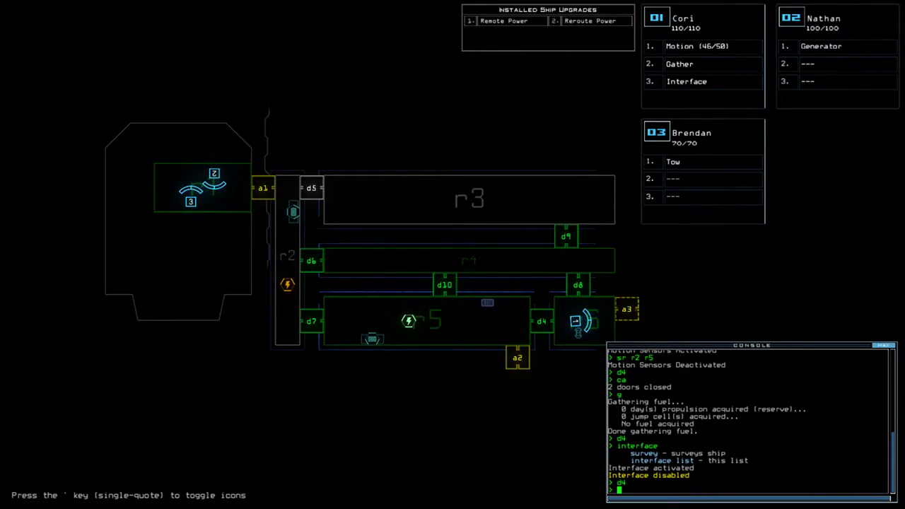
pyautogui.write('dock')
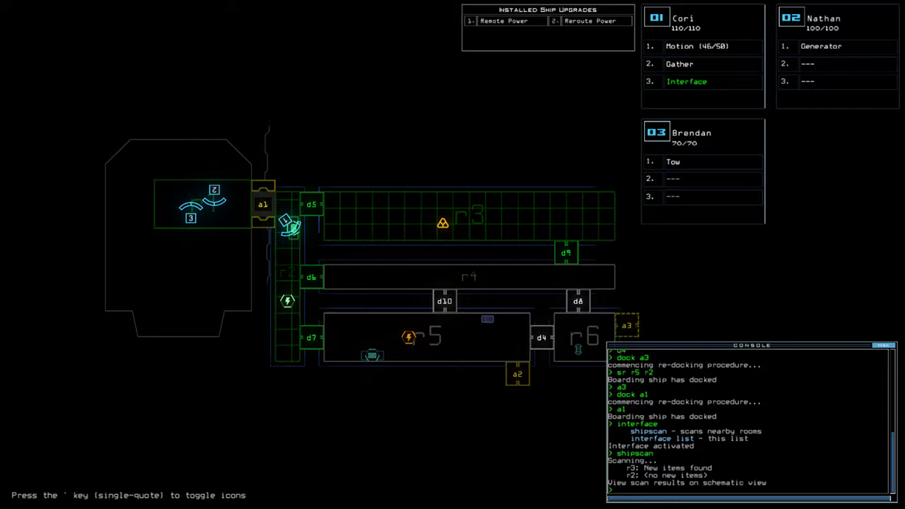
pyautogui.write('s')
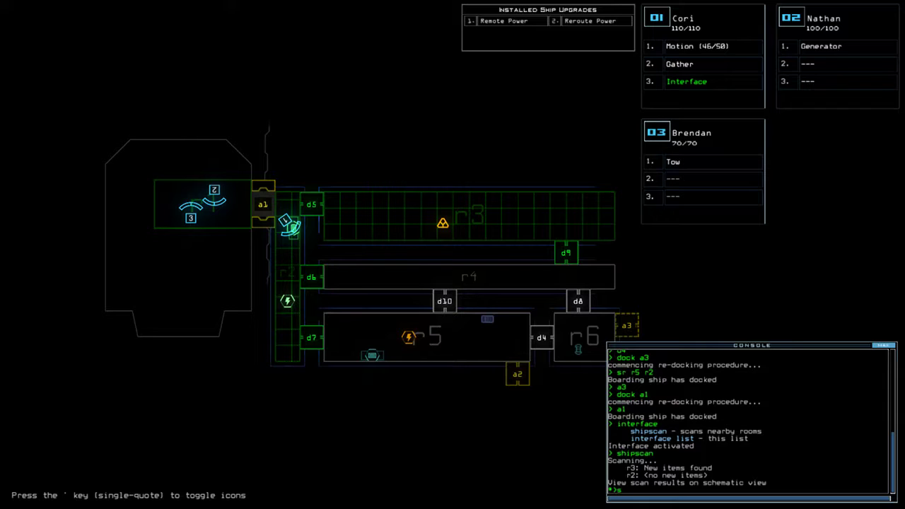
pyautogui.write('sr r2')
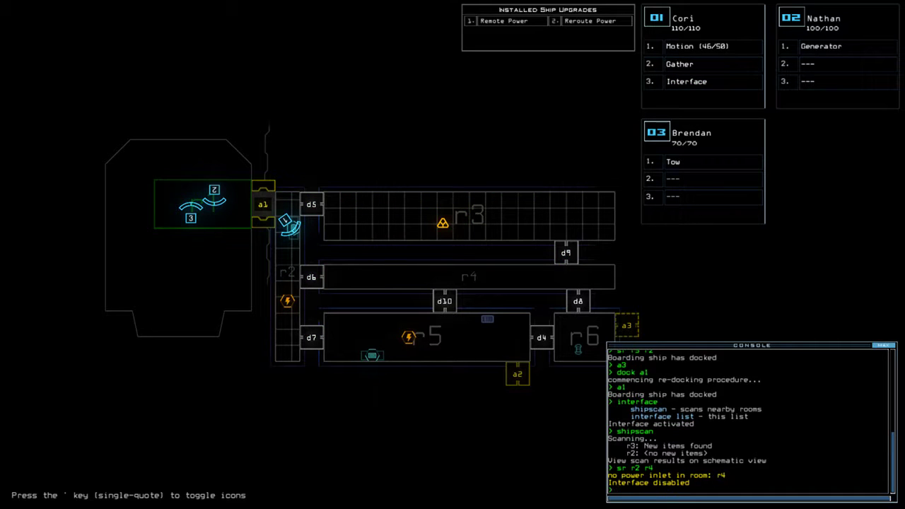
pyautogui.write('sr')
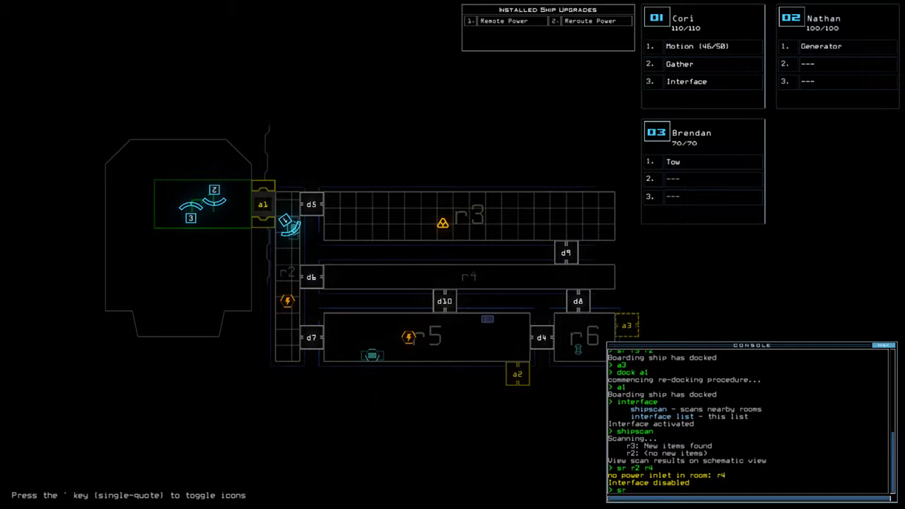
pyautogui.write('remote r2')
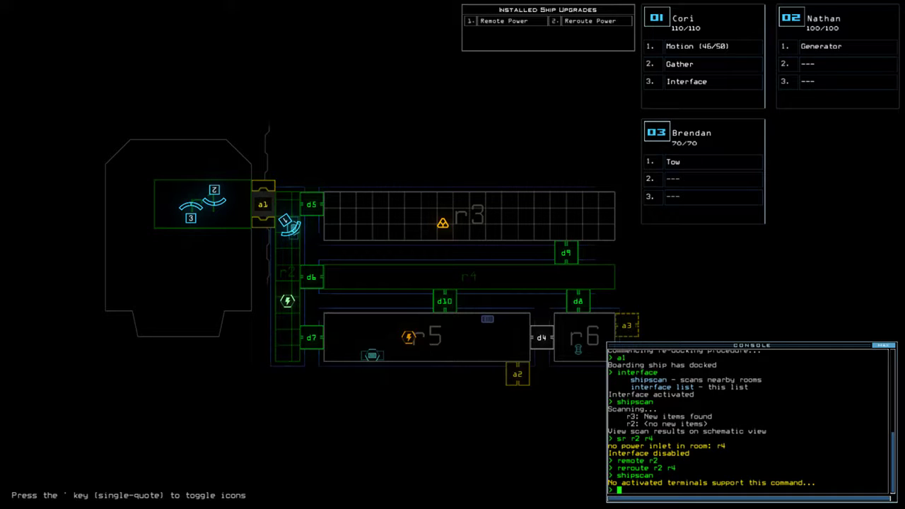
# - Shipscan to flag new items in r4, reroute power to r5, open d6, gather scrap
pyautogui.write('interface')
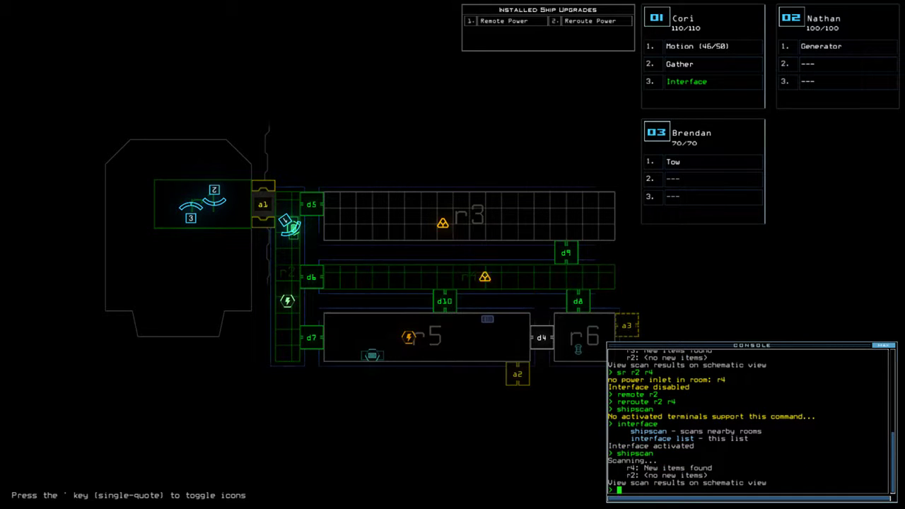
pyautogui.write('re')
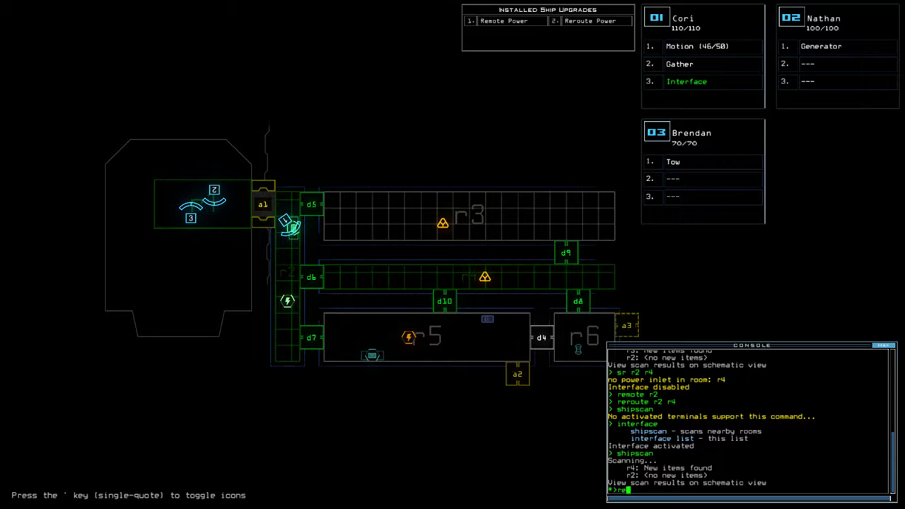
pyautogui.write('reroute')
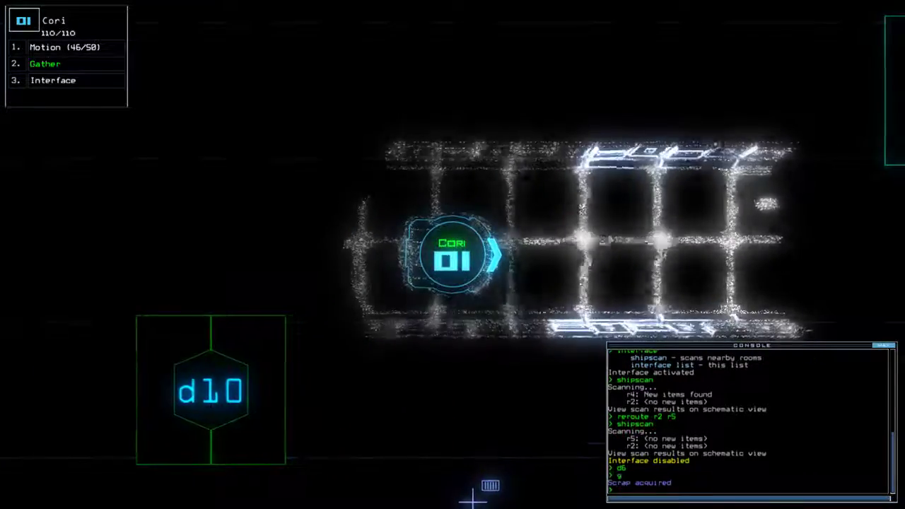
# - Reroute power through r5, r6 and r2, rescan with no new items, and toggle door d6
pyautogui.press("'")
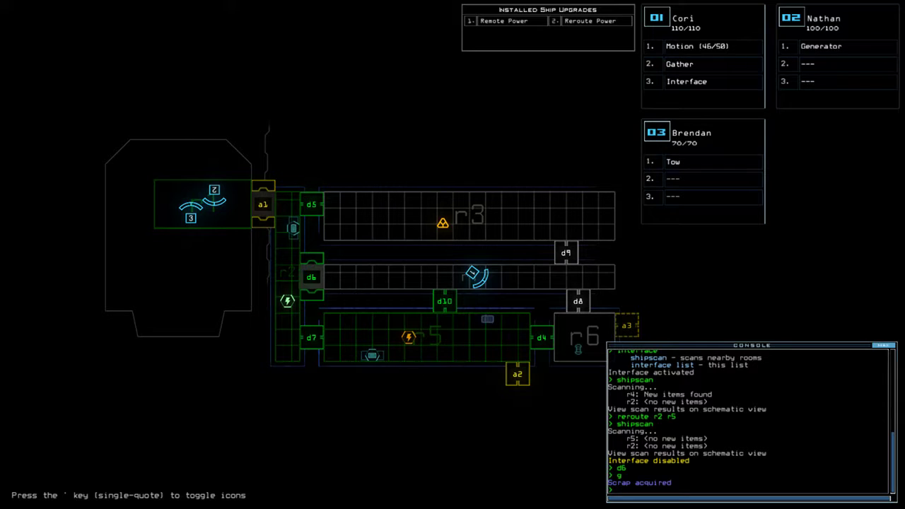
pyautogui.write('sr r2 r5')
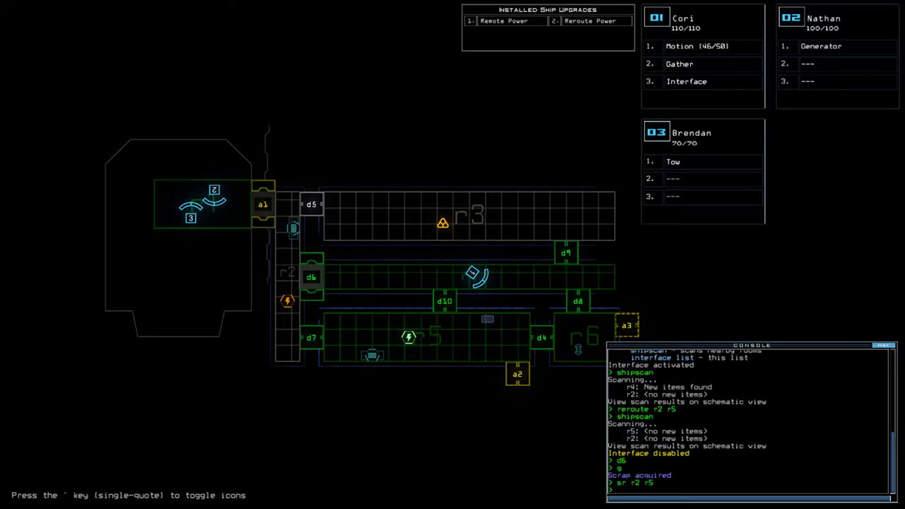
pyautogui.write('reroute r5 r6 r2')
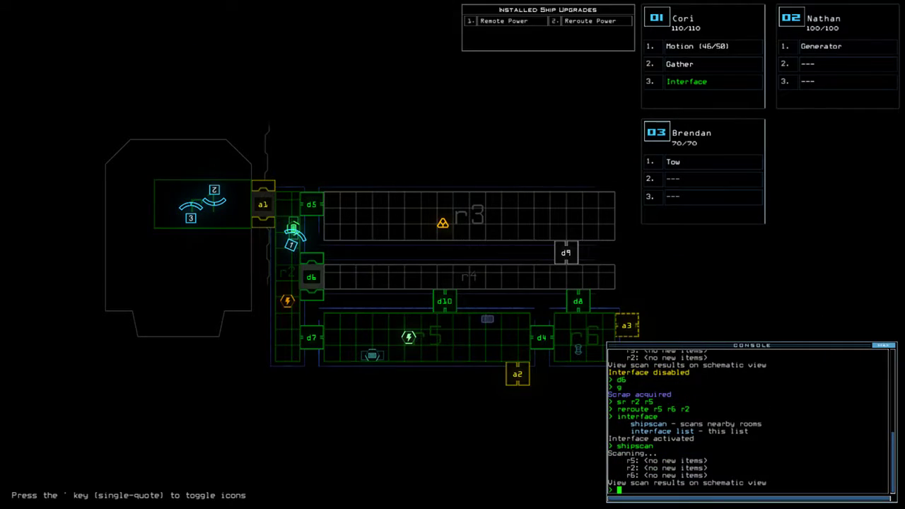
pyautogui.write('d')
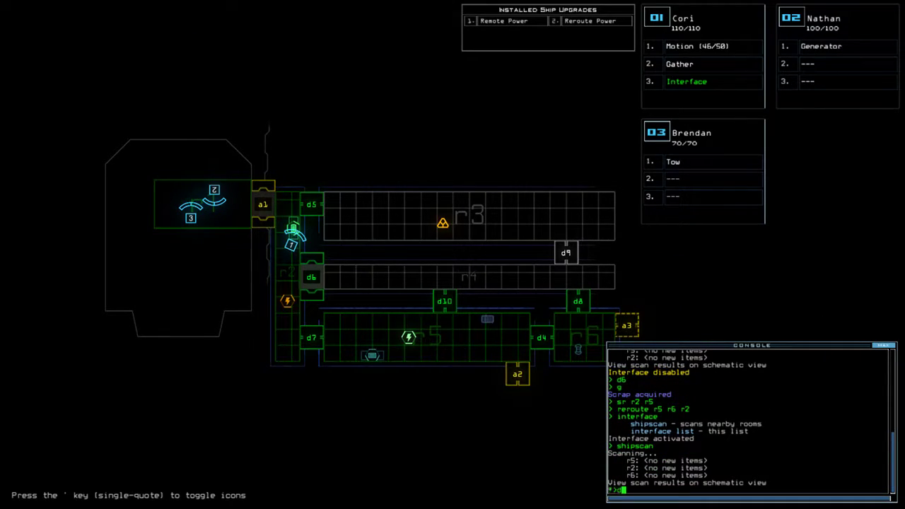
pyautogui.write('sr')
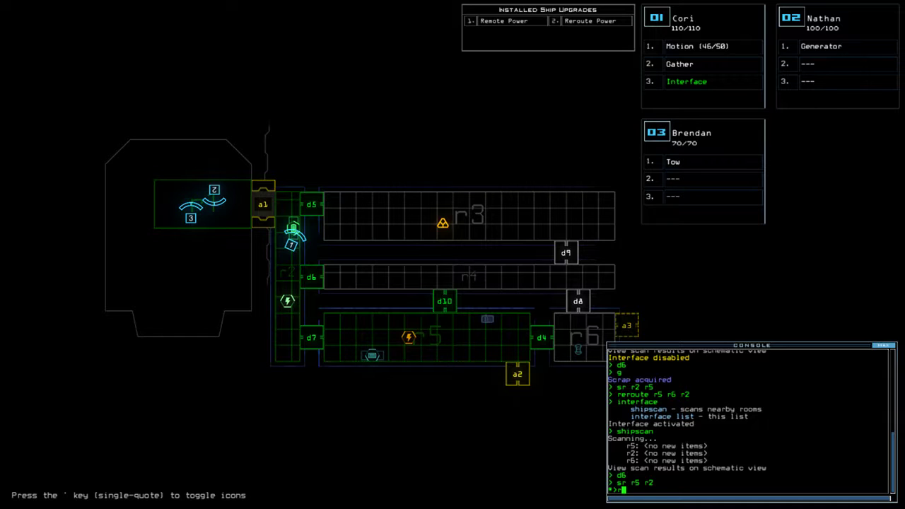
# - Gather more scrap, close door d5, and return through a1 while d6 is attacked
pyautogui.write('reroute r2 r')
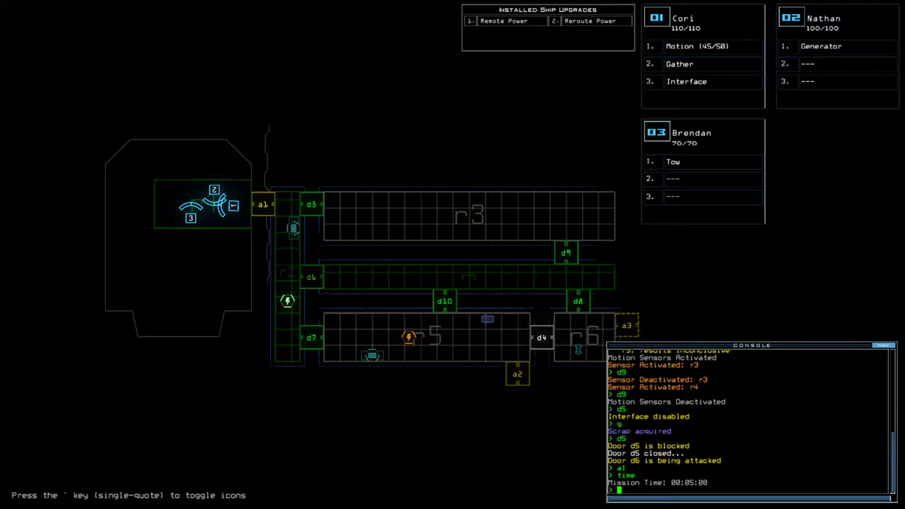
# - Leave the derelict and accept the 630-point daily challenge score
pyautogui.write('e')
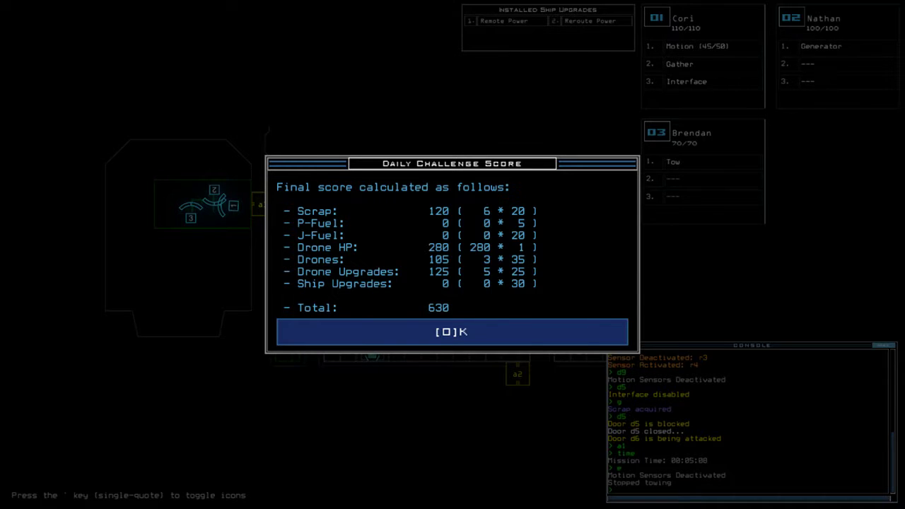
pyautogui.click(452, 331)
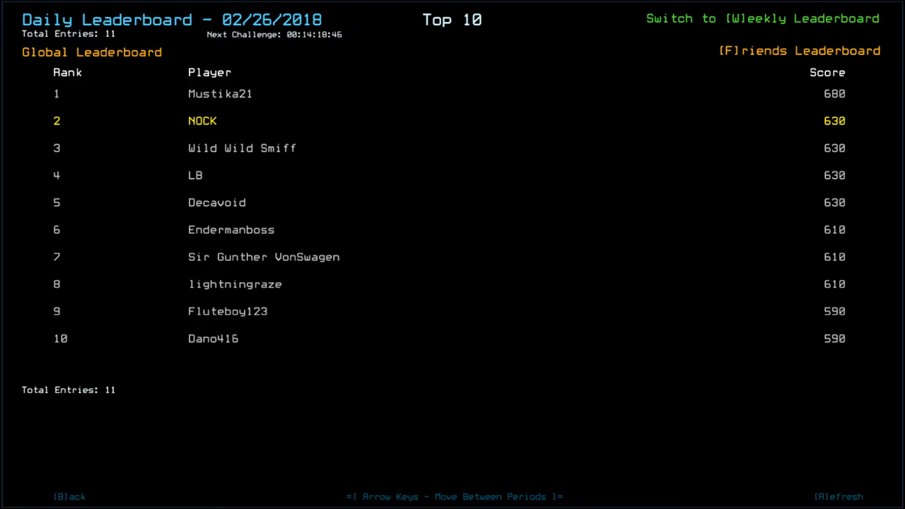